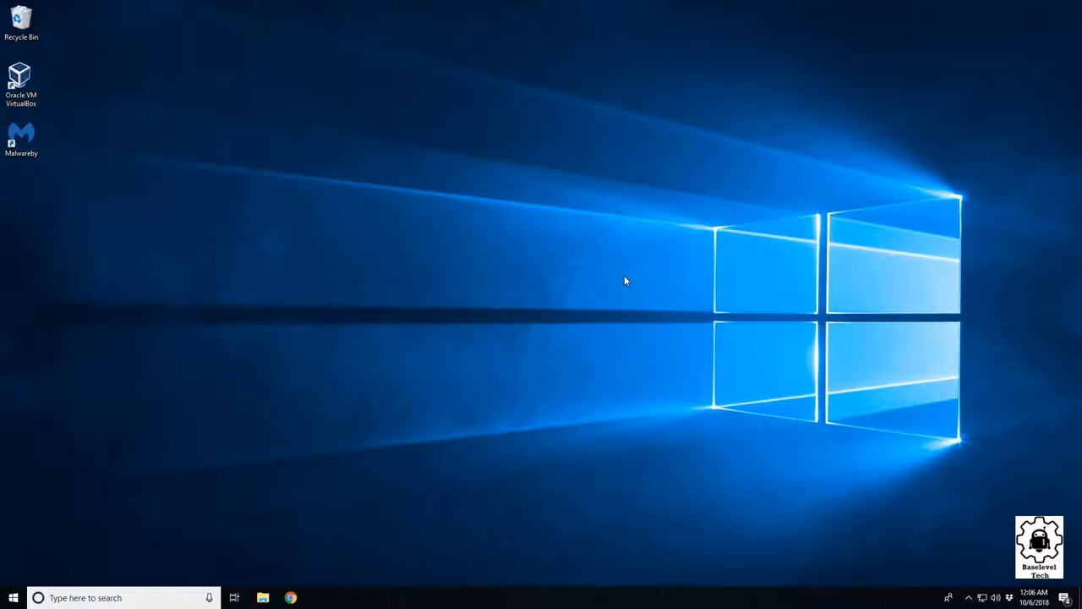
{"action": "mouse_move", "coordinate": [220, 510]}
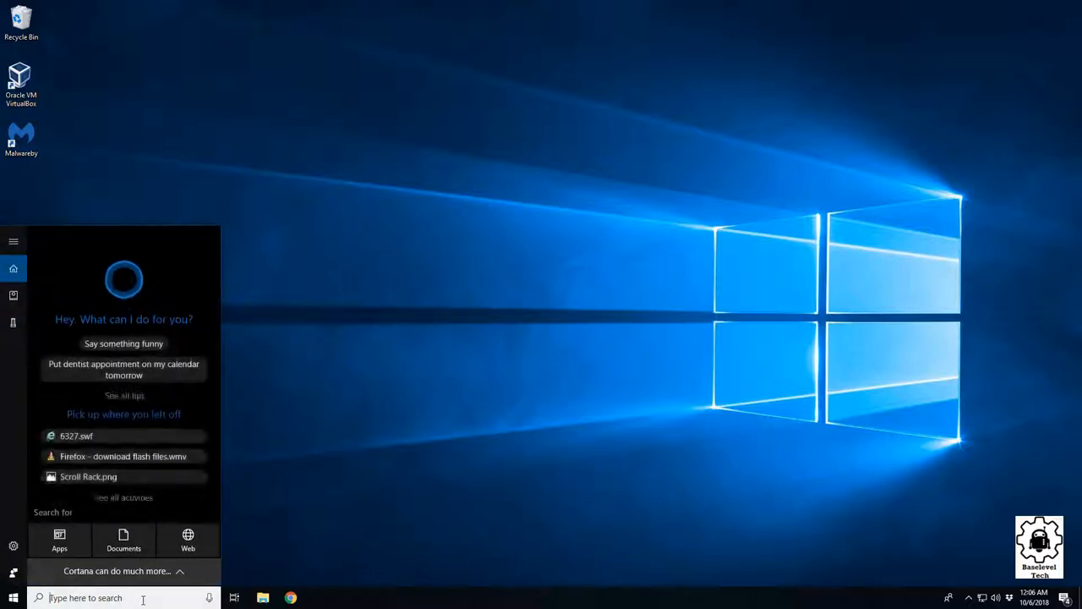
Launch Firefox from the Windows search results for 'fire'
{"action": "type", "text": "fire"}
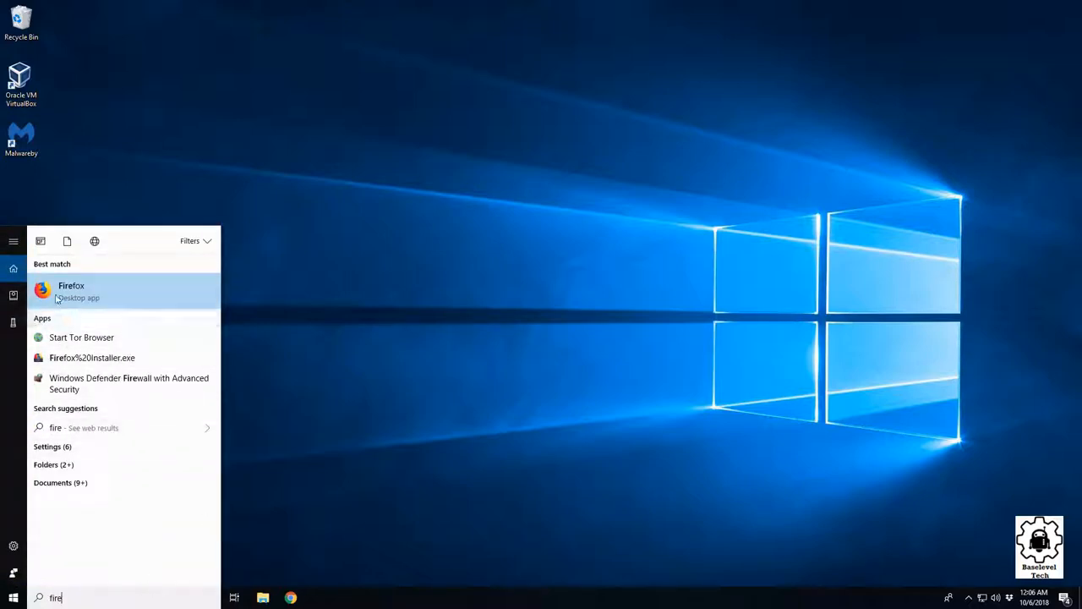
{"action": "left_click", "coordinate": [71, 291]}
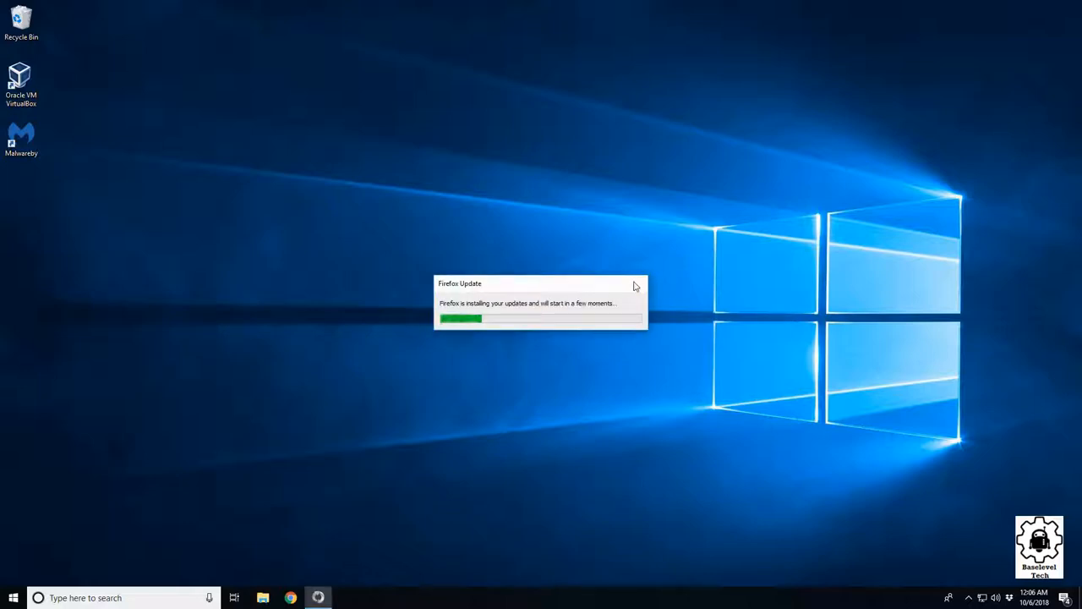
{"action": "mouse_move", "coordinate": [525, 311]}
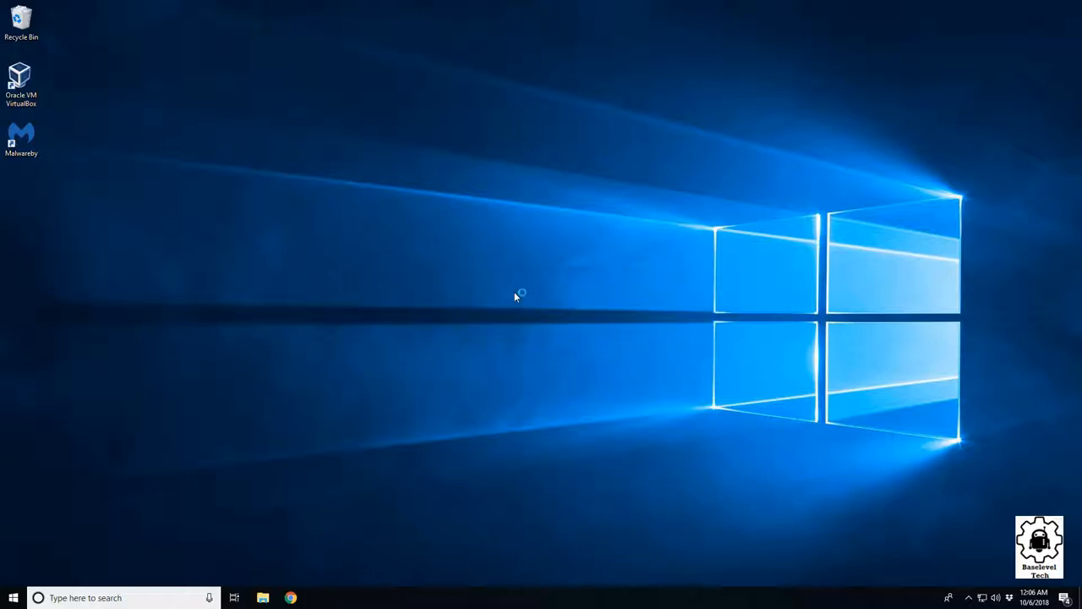
Search Google for 'flash game' and open the Flash-games.net result
{"action": "left_click", "coordinate": [316, 595]}
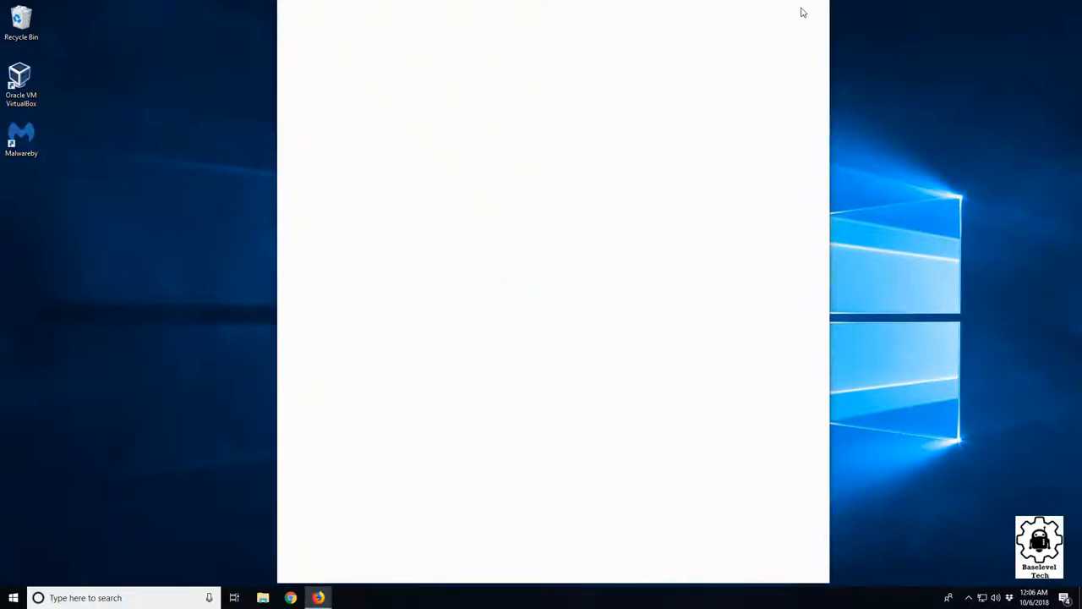
{"action": "left_click", "coordinate": [318, 596]}
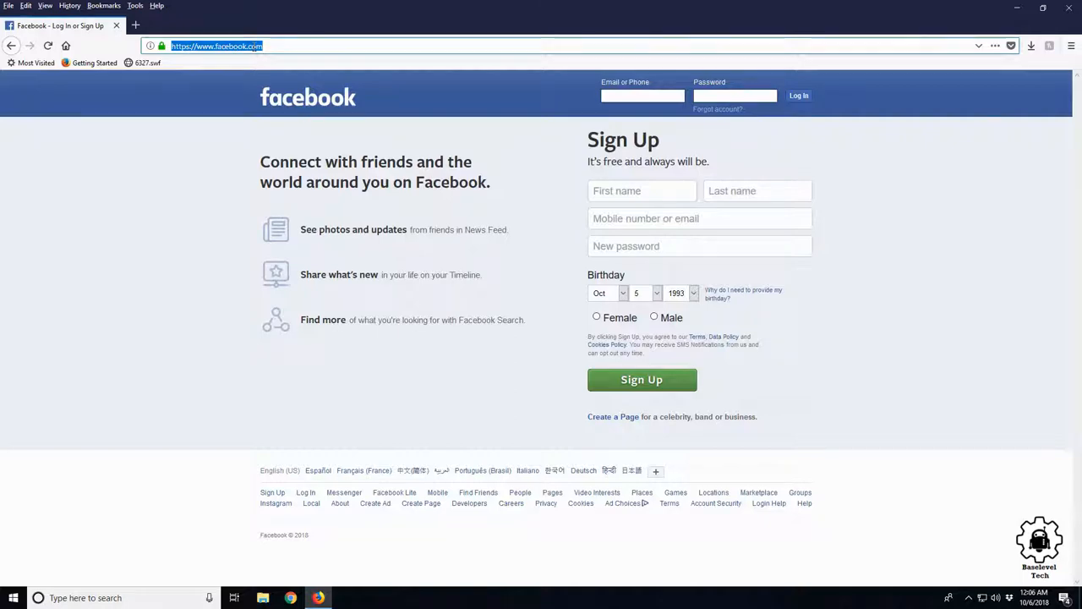
{"action": "type", "text": "flash game"}
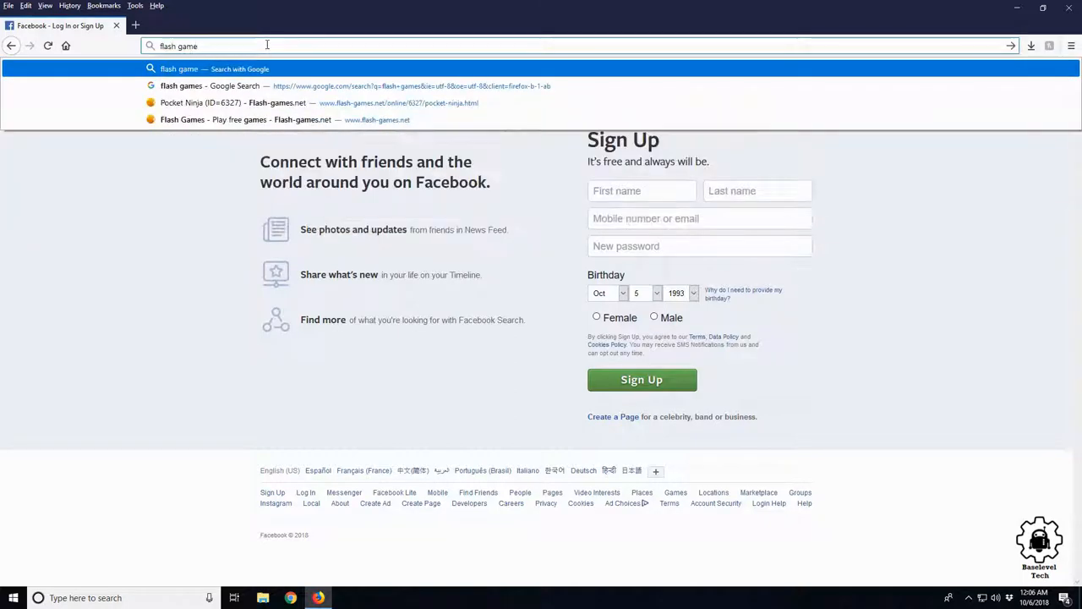
{"action": "left_click", "coordinate": [208, 84]}
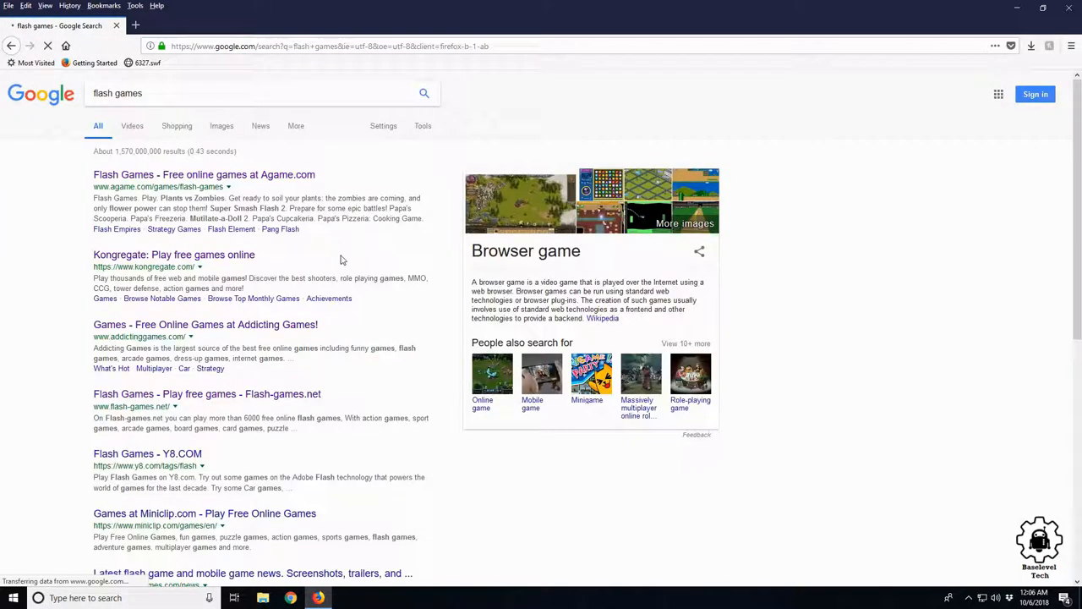
{"action": "scroll", "scroll_direction": "down", "scroll_amount": 3}
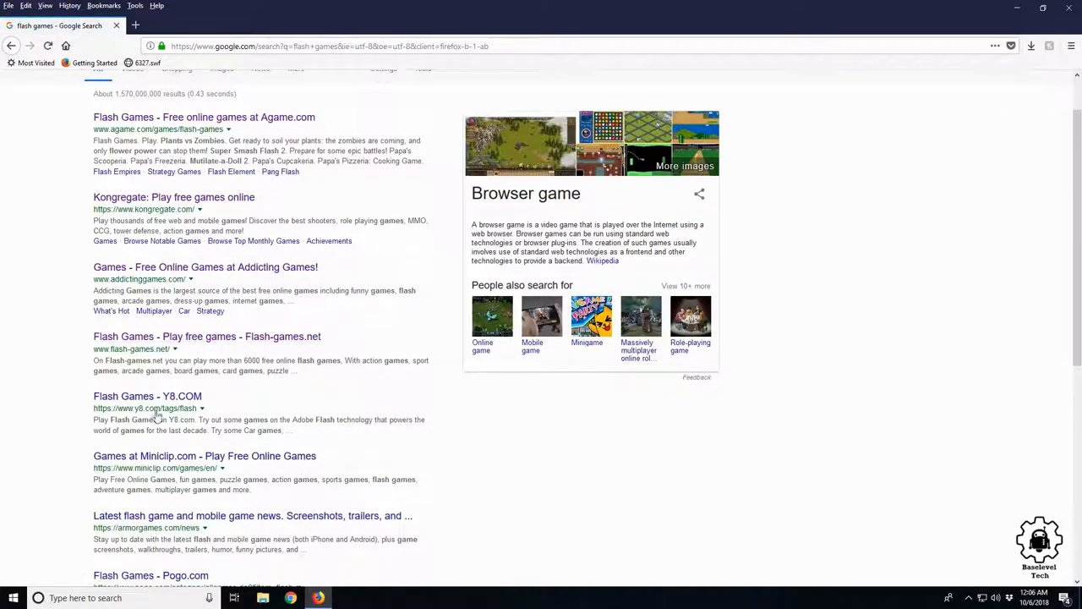
{"action": "left_click", "coordinate": [199, 336]}
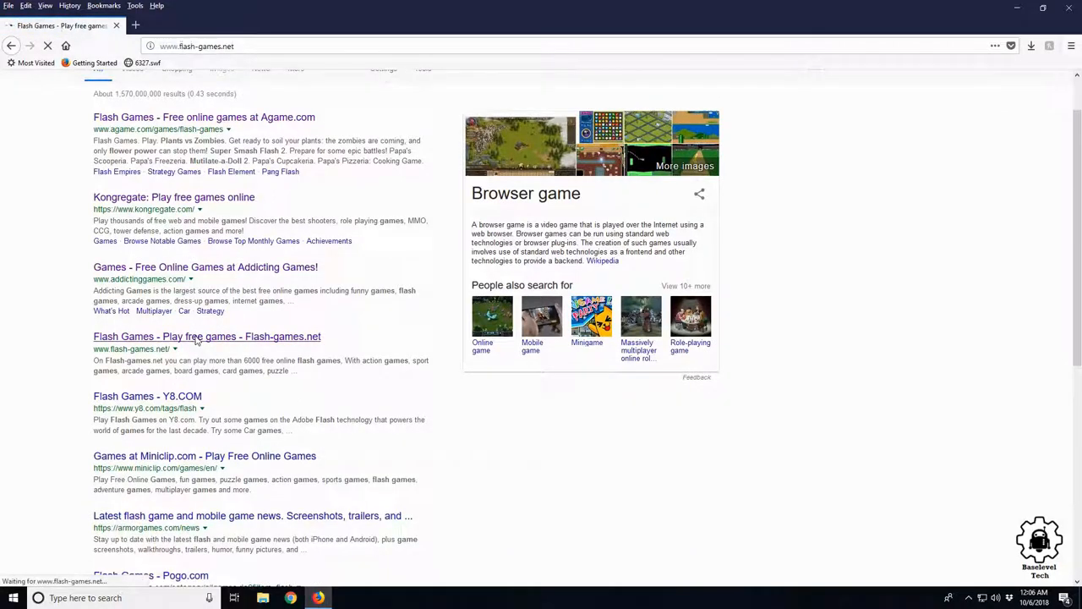
Open the Pocket Ninja game page and allow Adobe Flash to run on the site
{"action": "left_click", "coordinate": [206, 337]}
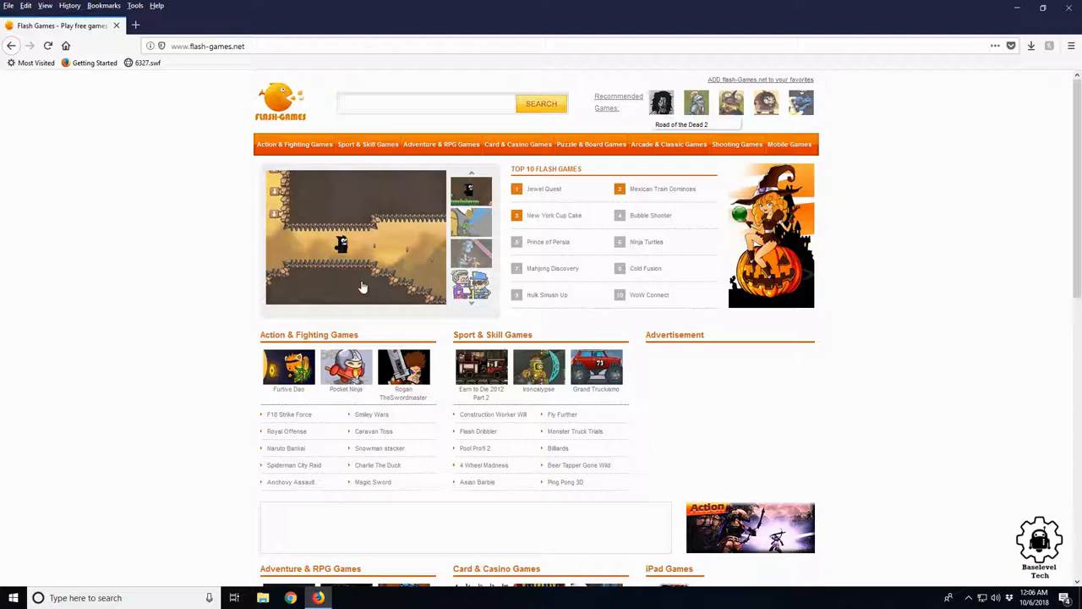
{"action": "mouse_move", "coordinate": [402, 365]}
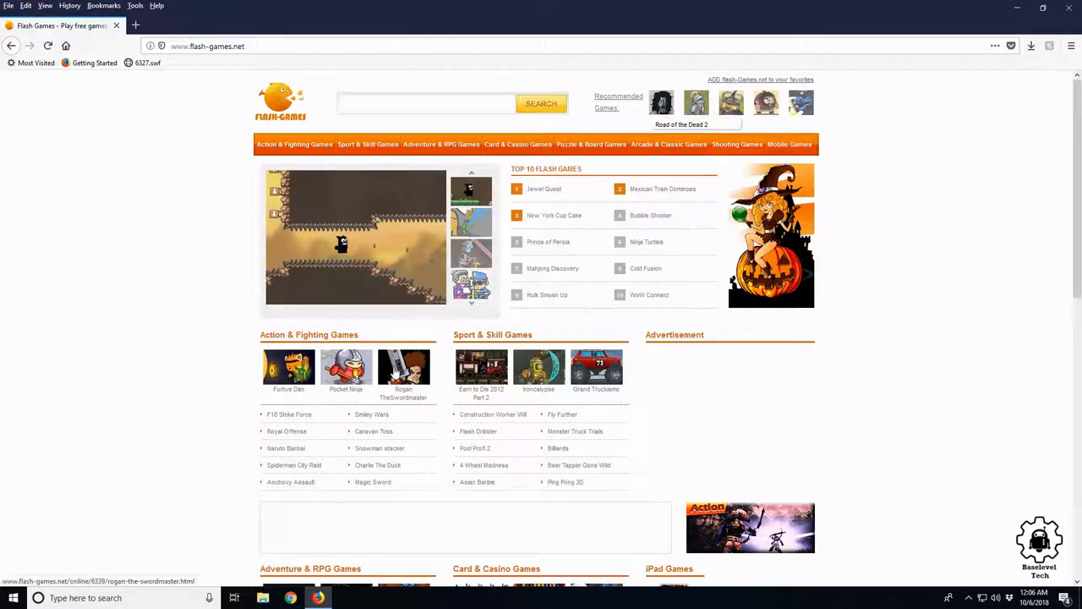
{"action": "left_click", "coordinate": [345, 368]}
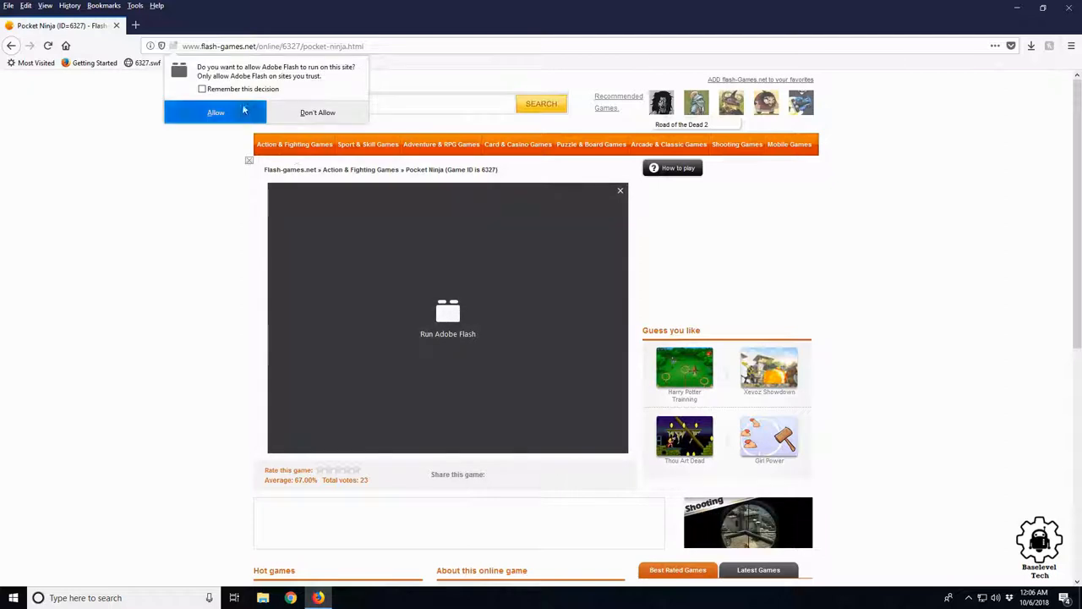
{"action": "left_click", "coordinate": [215, 112]}
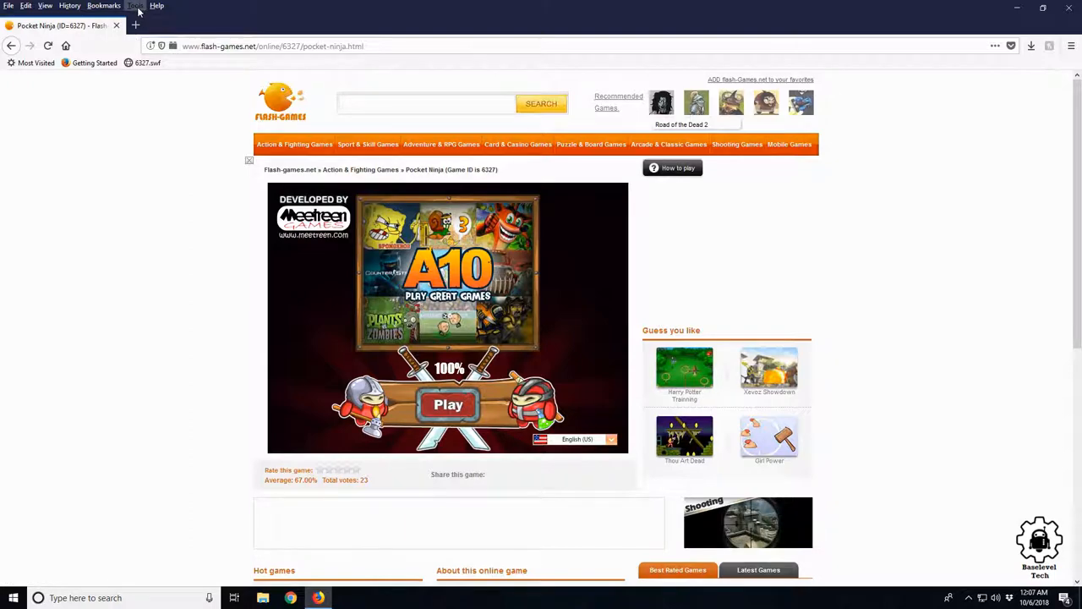
Show Page Info for the Pocket Ninja page and list its media files
{"action": "left_click", "coordinate": [133, 6]}
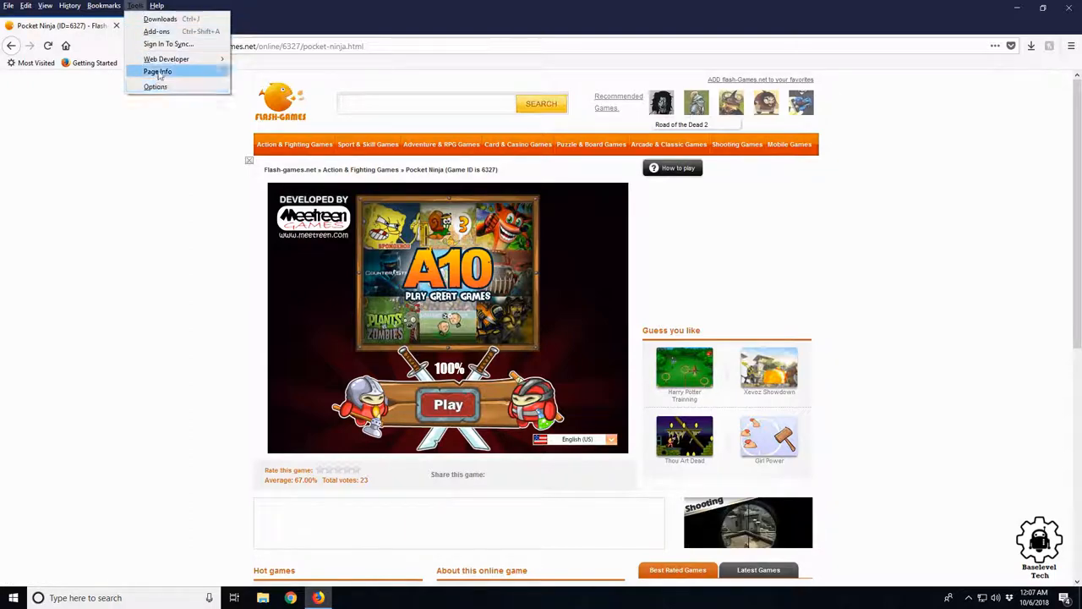
{"action": "left_click", "coordinate": [158, 71]}
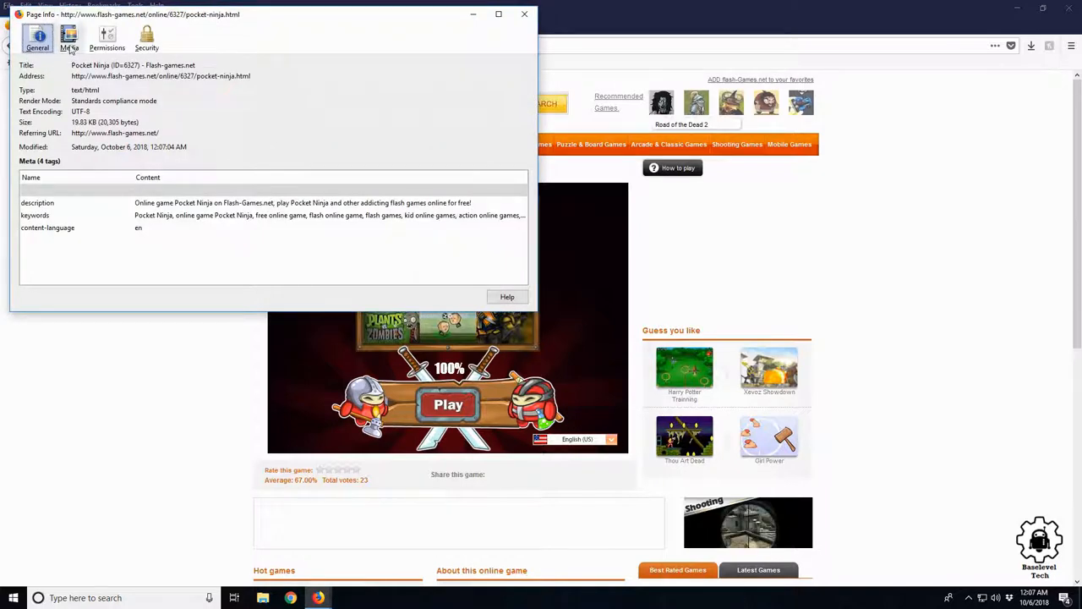
{"action": "left_click", "coordinate": [68, 40]}
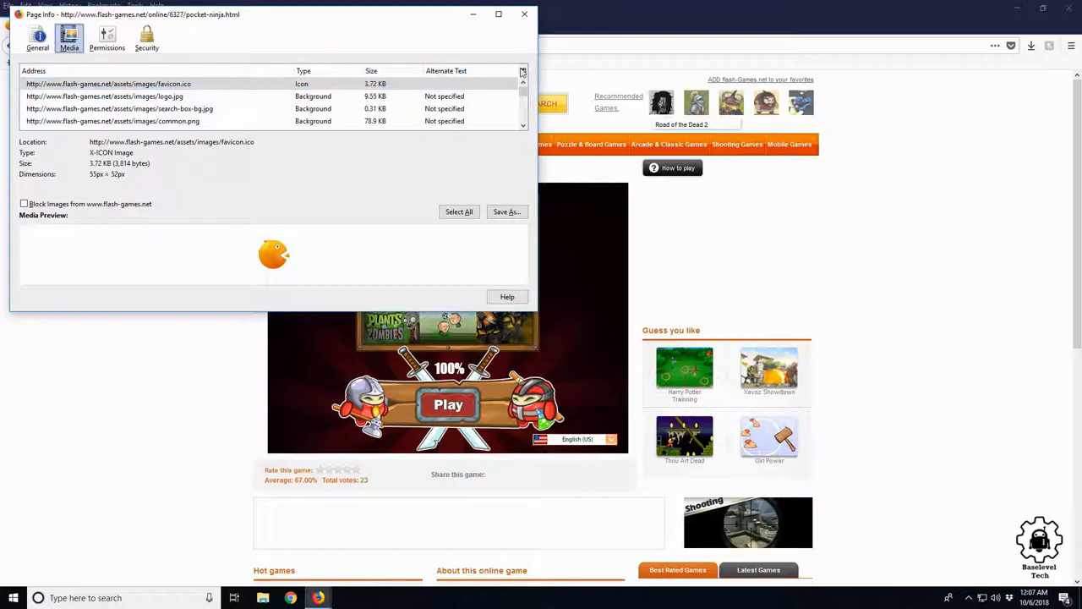
Scroll the media list to locate the game's .swf Embed entry
{"action": "left_click", "coordinate": [521, 71]}
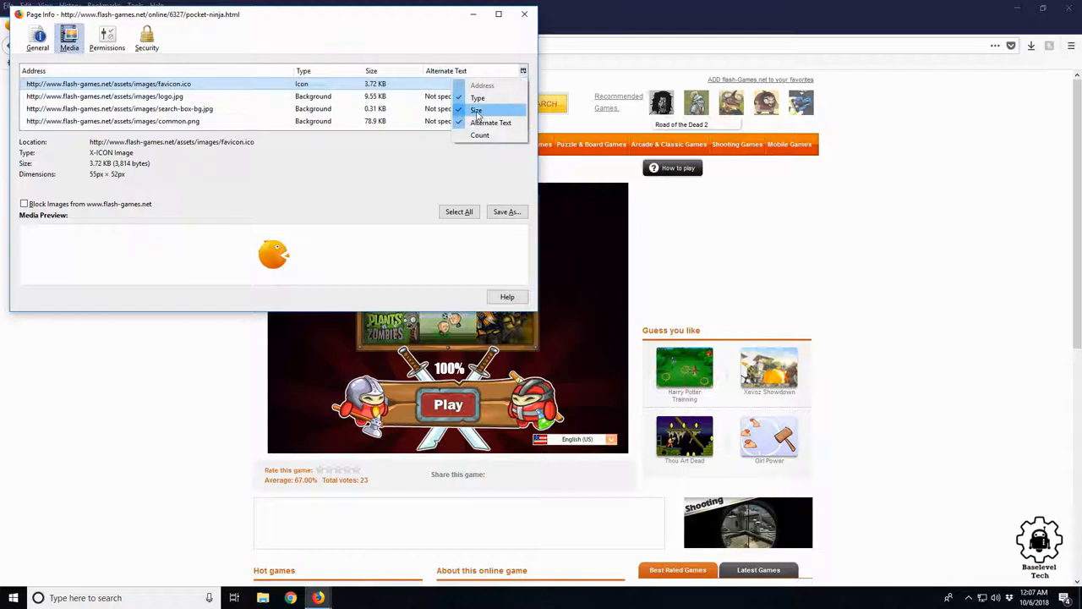
{"action": "left_click", "coordinate": [475, 110]}
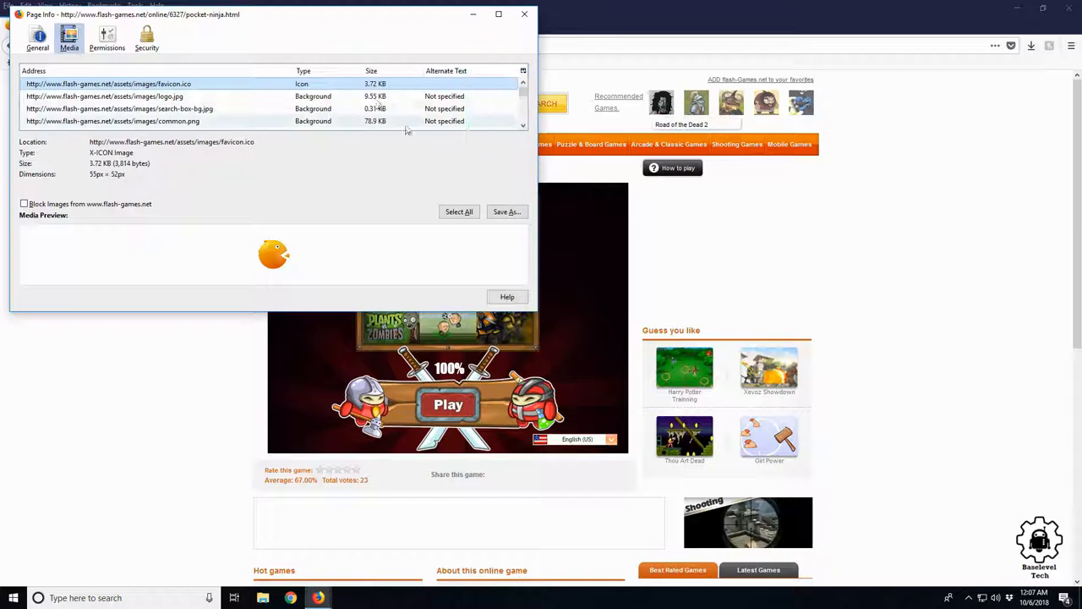
{"action": "scroll", "scroll_direction": "down", "scroll_amount": 3}
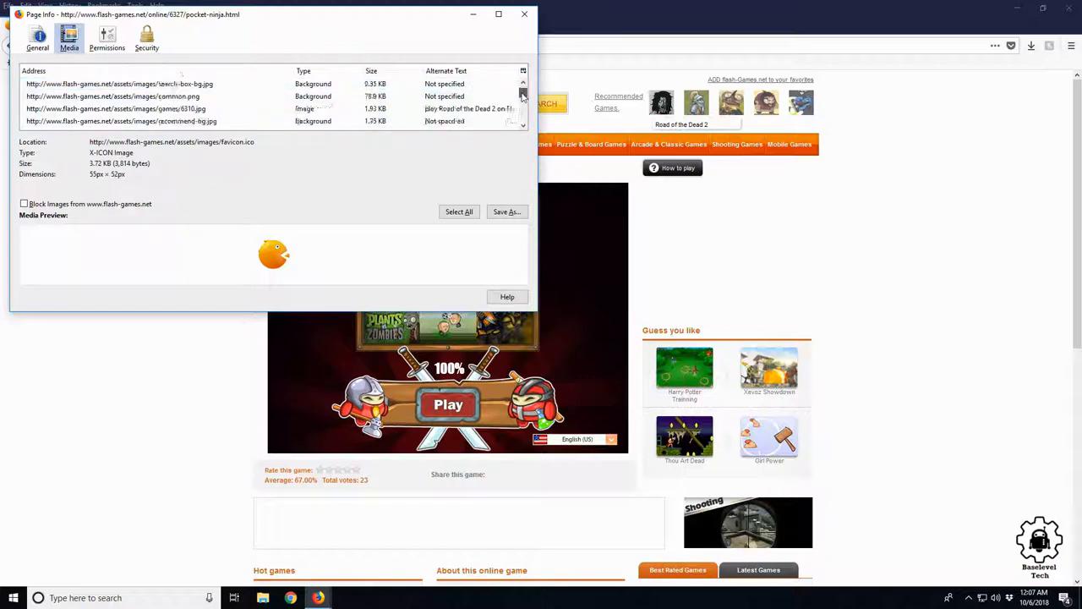
{"action": "scroll", "scroll_direction": "down", "scroll_amount": 3}
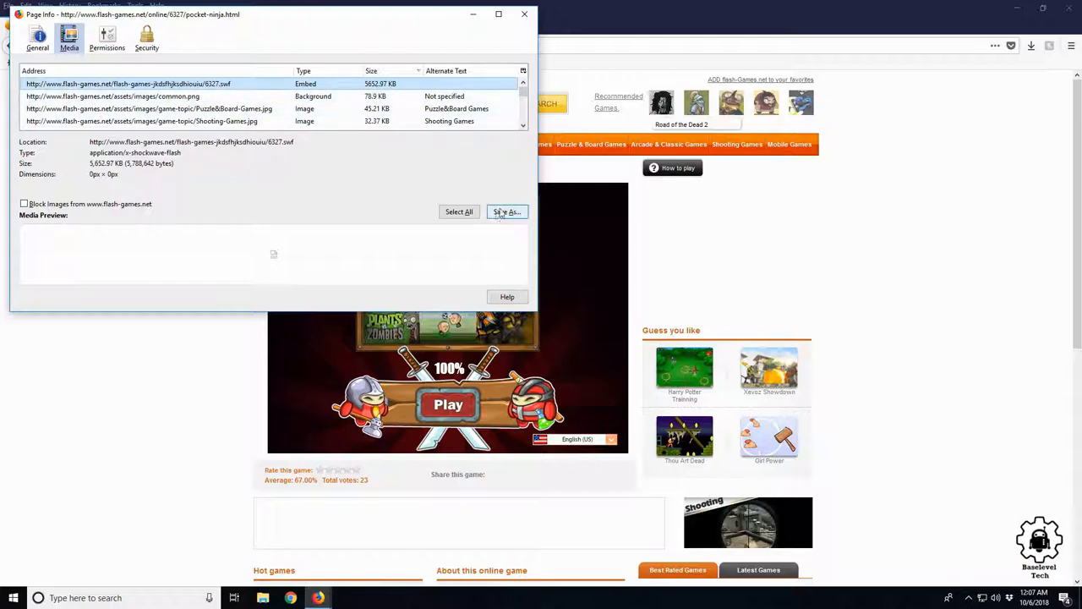
Save the embedded .swf to the Desktop as game.swf
{"action": "left_click", "coordinate": [507, 212]}
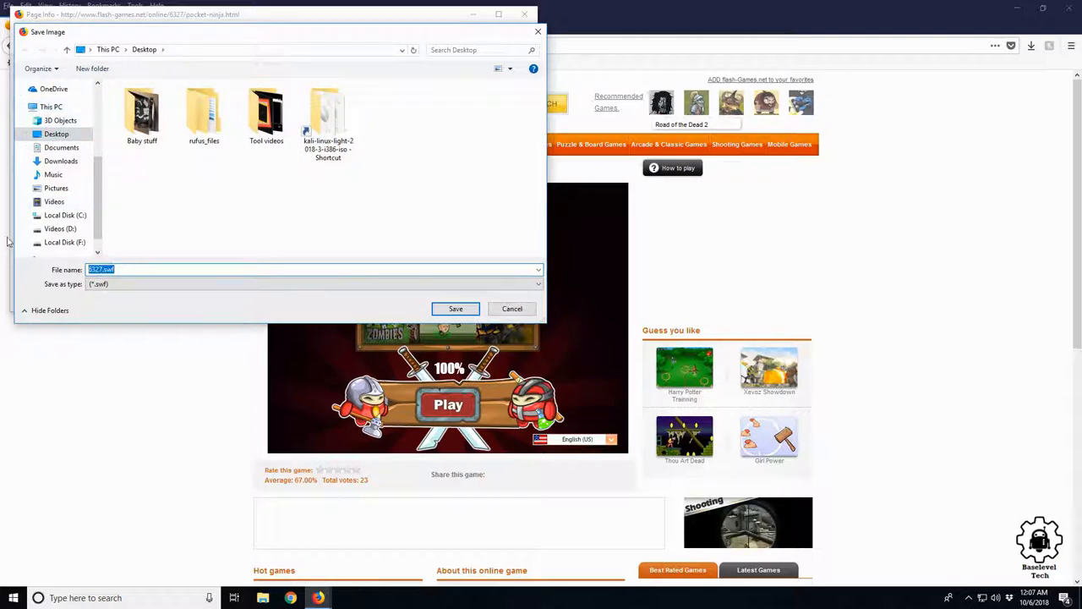
{"action": "type", "text": "g"}
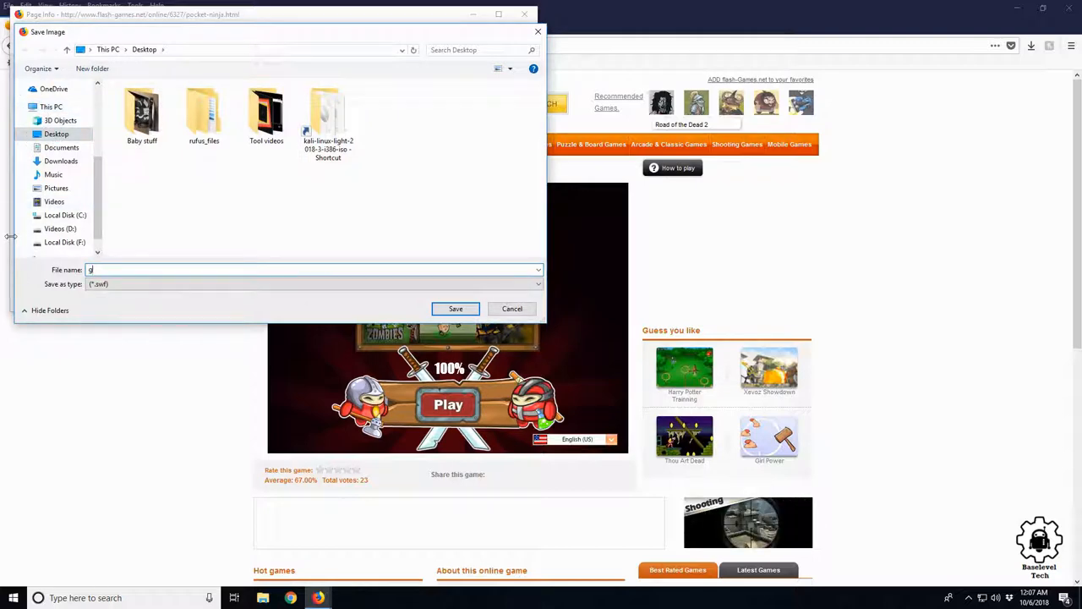
{"action": "type", "text": "ame"}
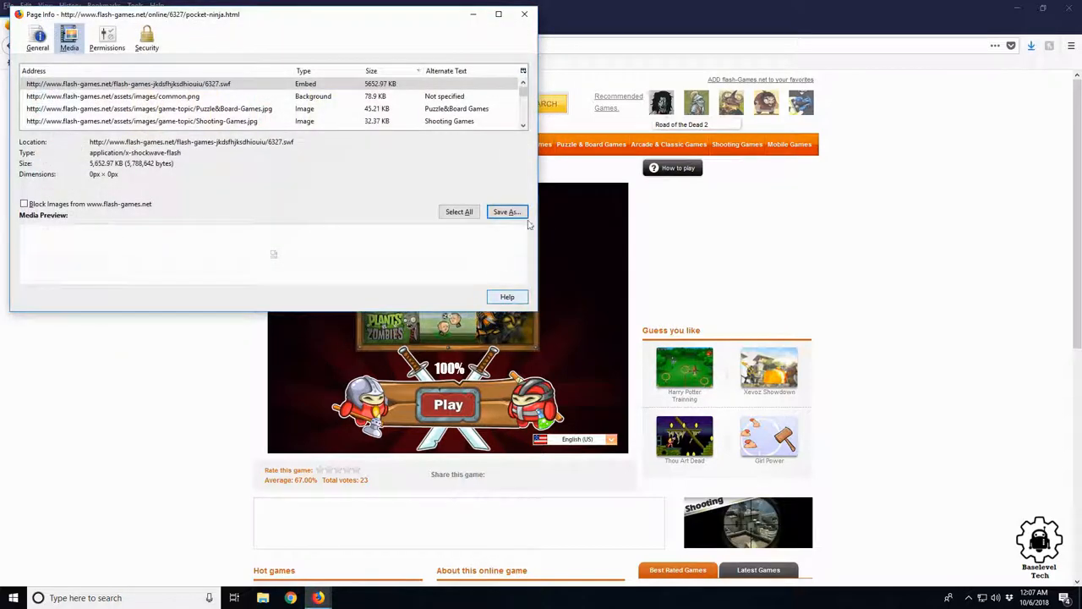
{"action": "left_click", "coordinate": [524, 14]}
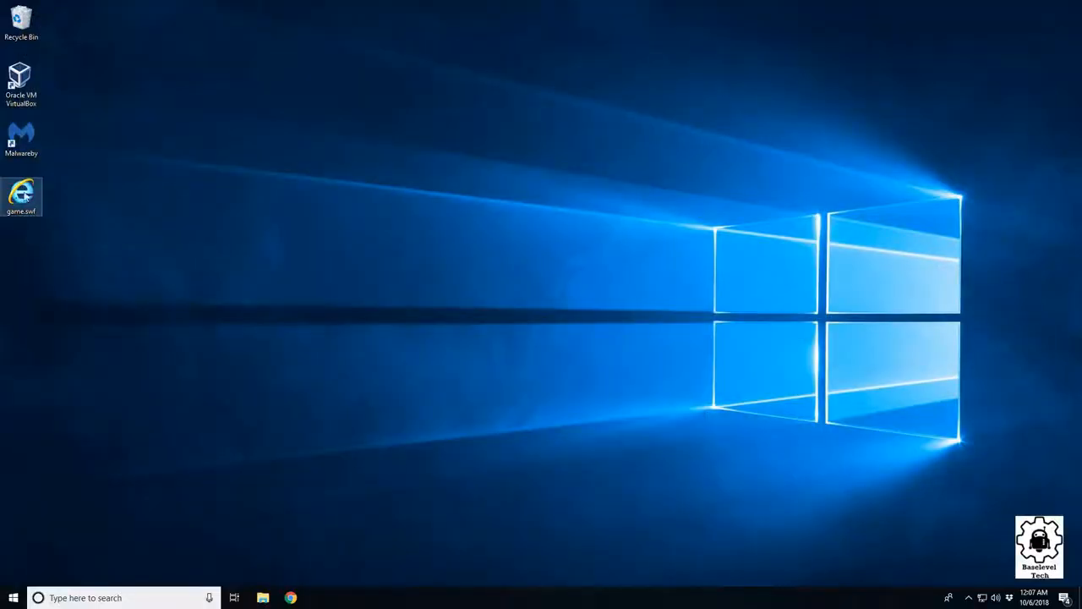
{"action": "mouse_move", "coordinate": [61, 274]}
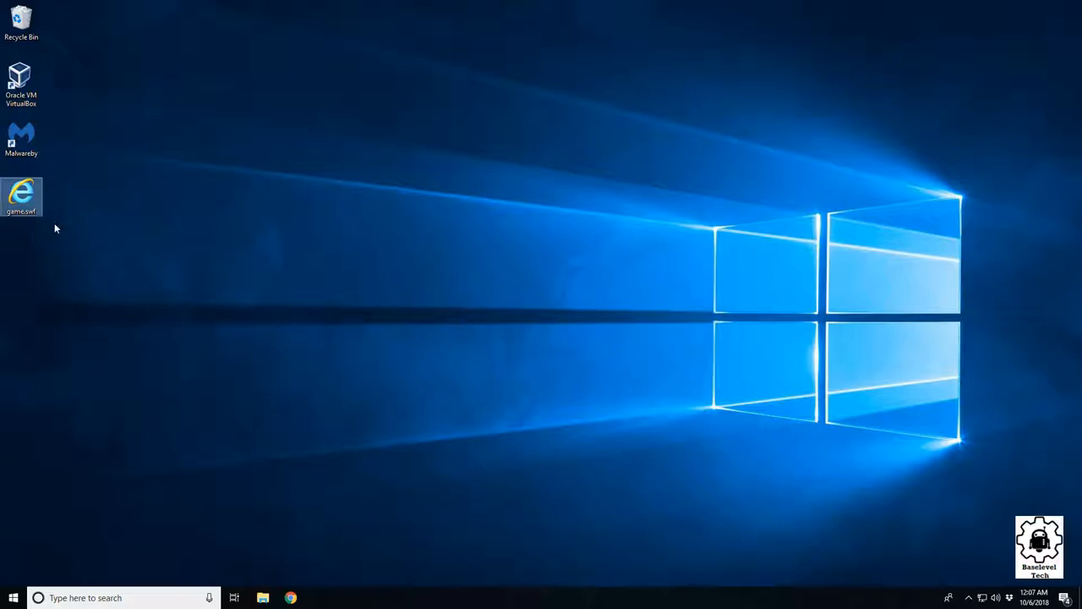
Open game.swf from the desktop so it runs in Internet Explorer
{"action": "right_click", "coordinate": [25, 192]}
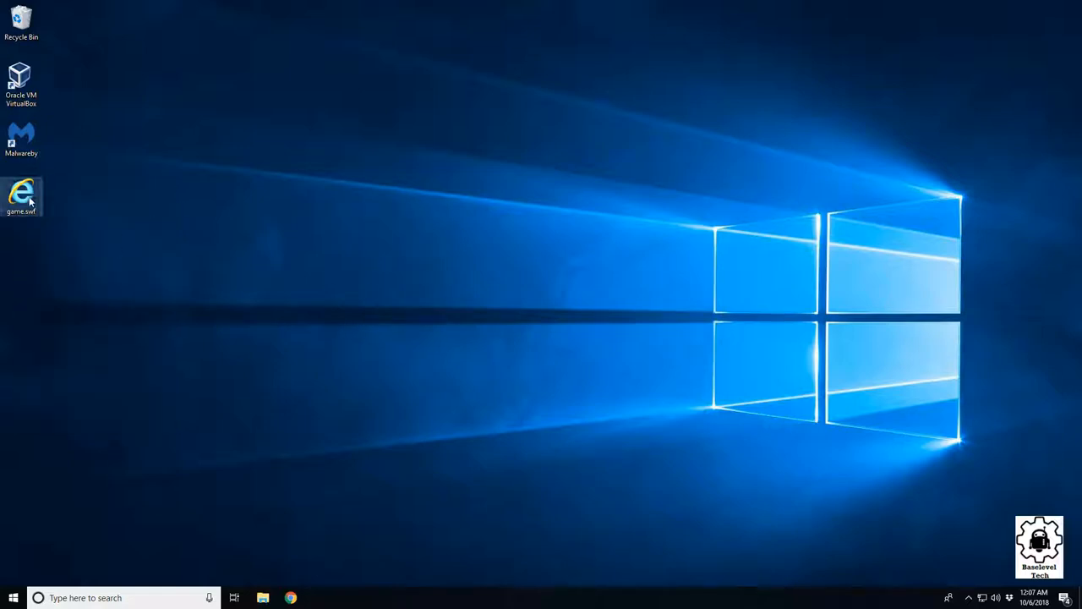
{"action": "double_click", "coordinate": [25, 190]}
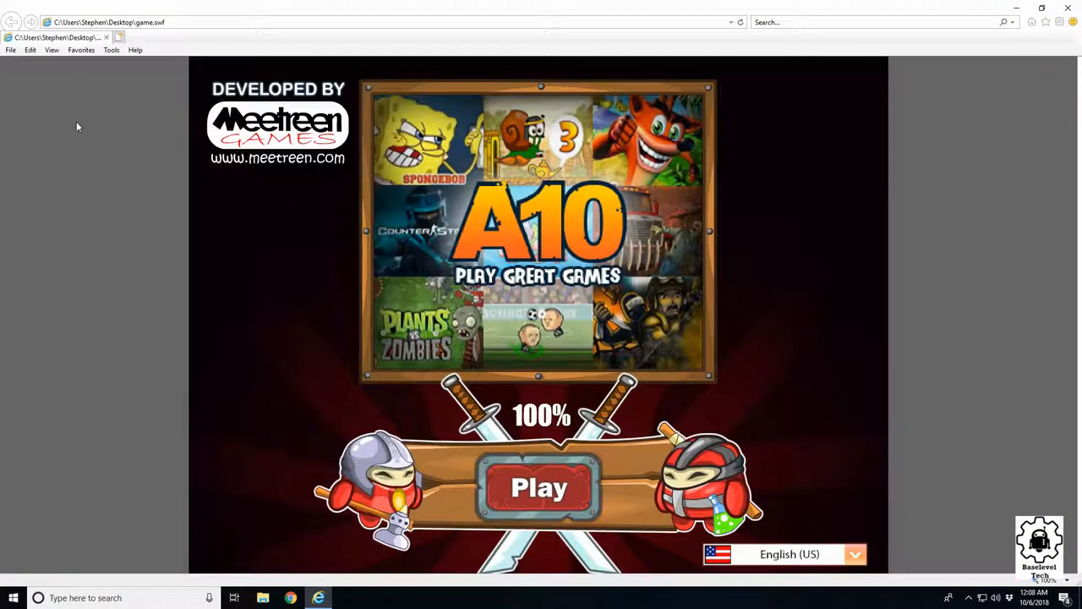
Start Pocket Ninja from its local loader screen, then close Internet Explorer
{"action": "left_click", "coordinate": [118, 22]}
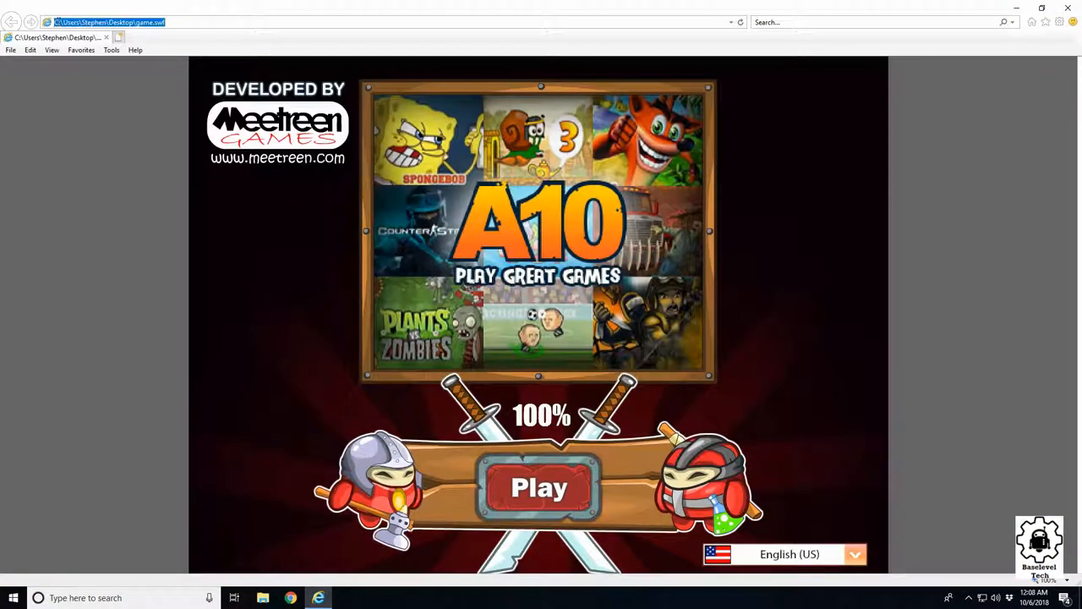
{"action": "mouse_move", "coordinate": [534, 494]}
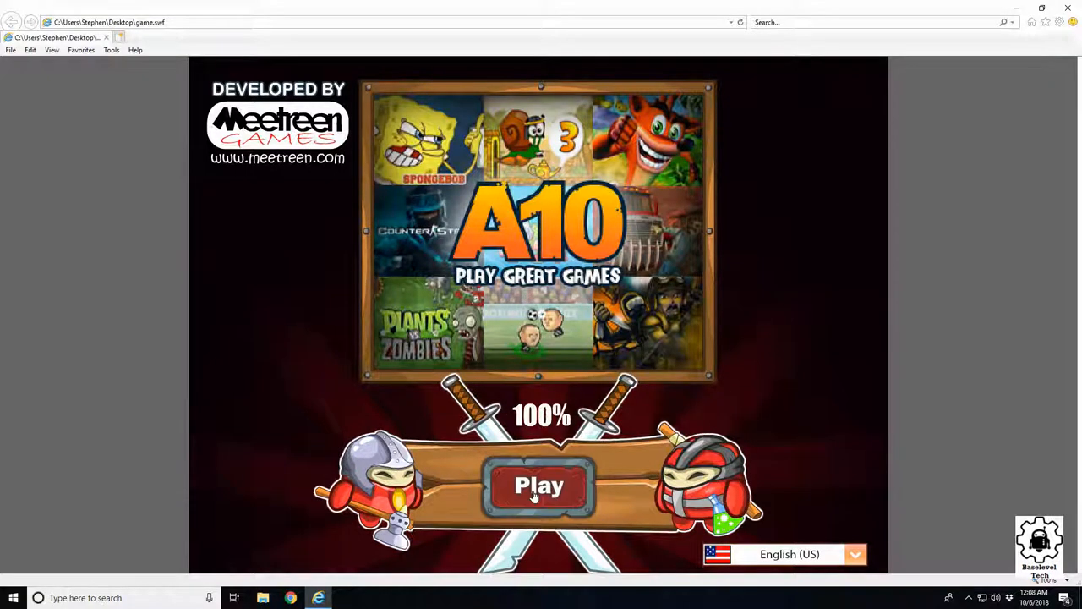
{"action": "left_click", "coordinate": [538, 487]}
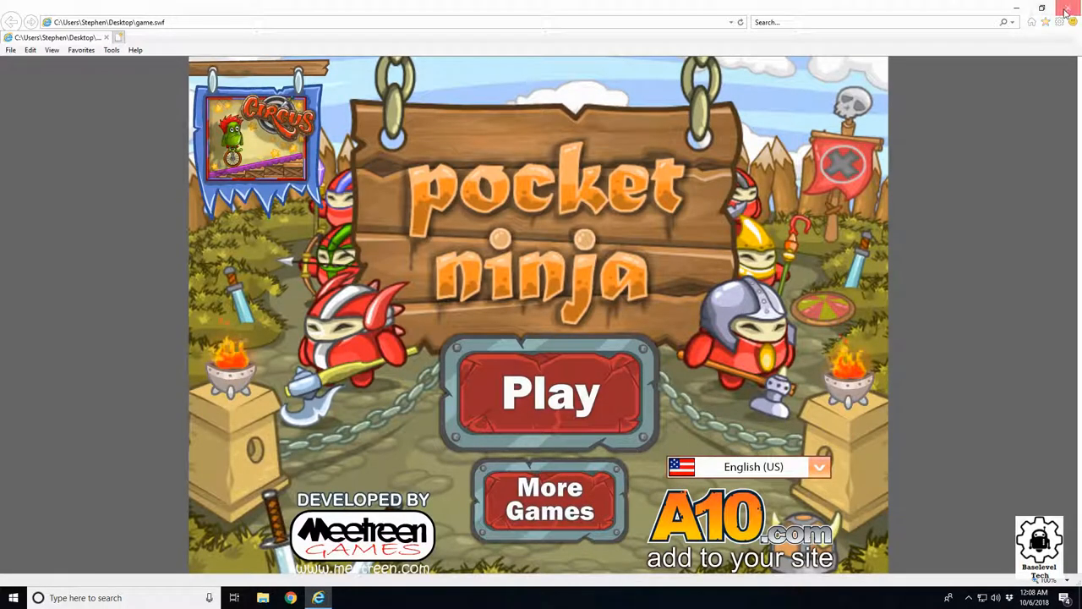
{"action": "left_click", "coordinate": [1065, 8]}
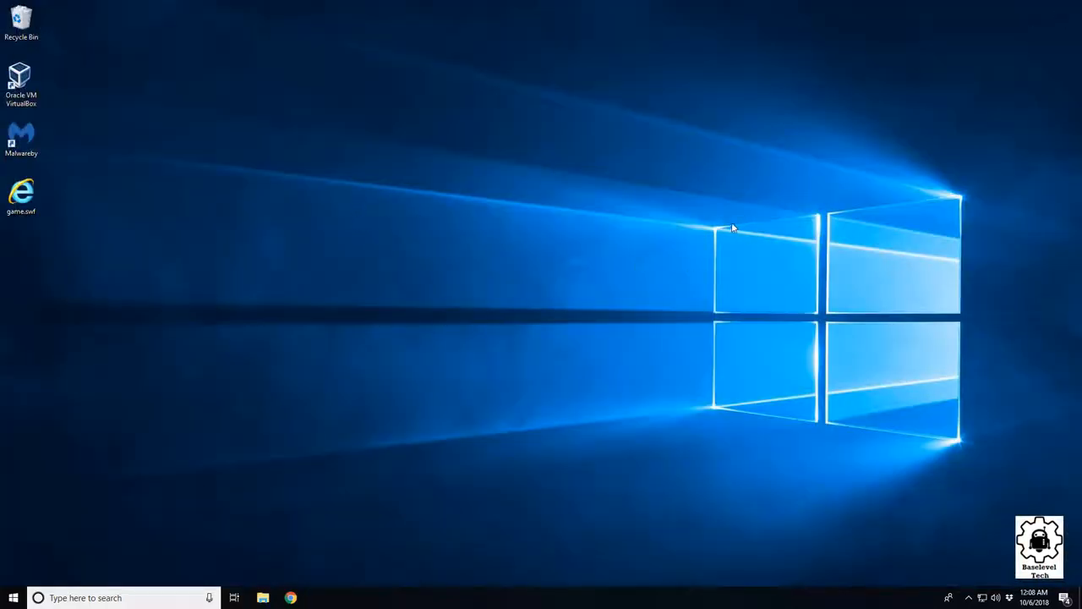
{"action": "mouse_move", "coordinate": [964, 420]}
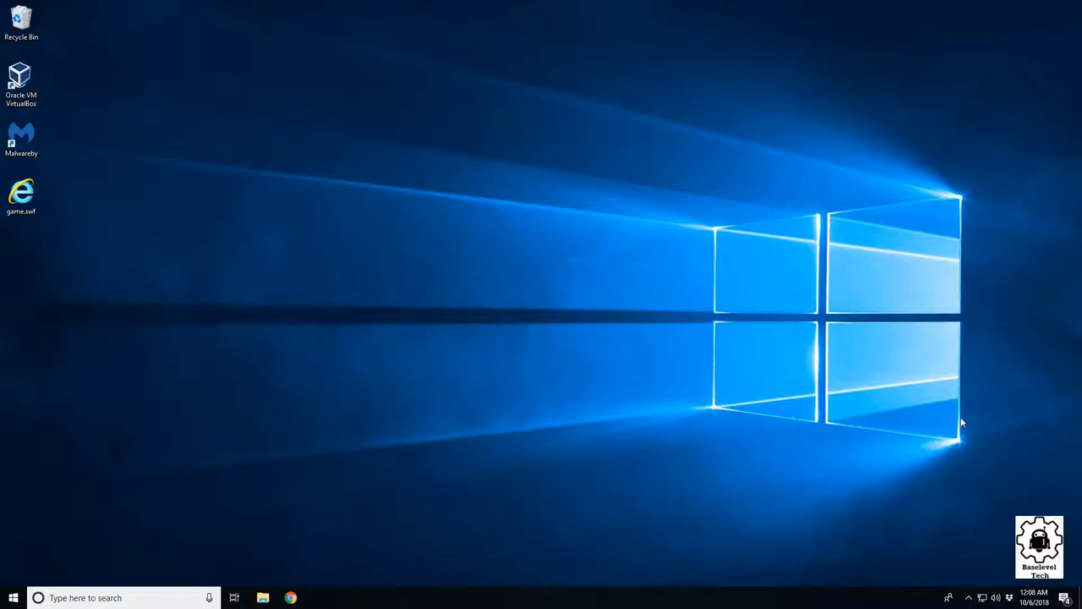
{"action": "mouse_move", "coordinate": [50, 201]}
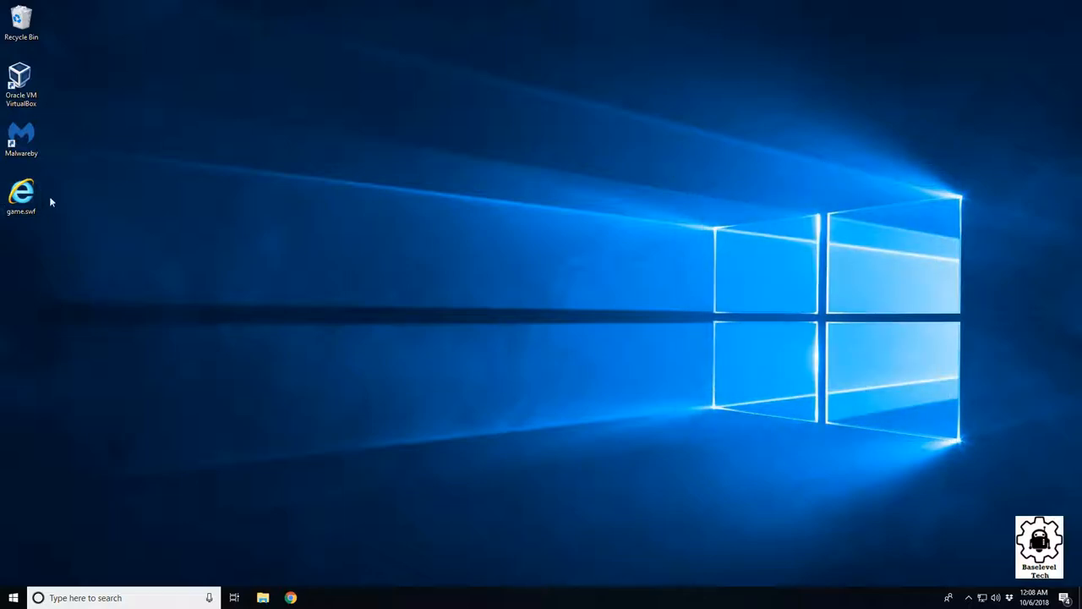